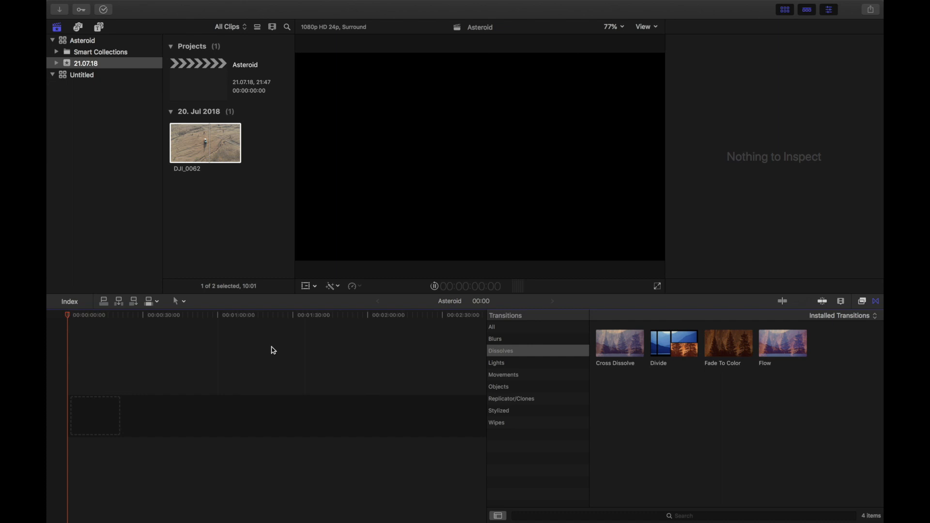
pyautogui.moveTo(269, 354)
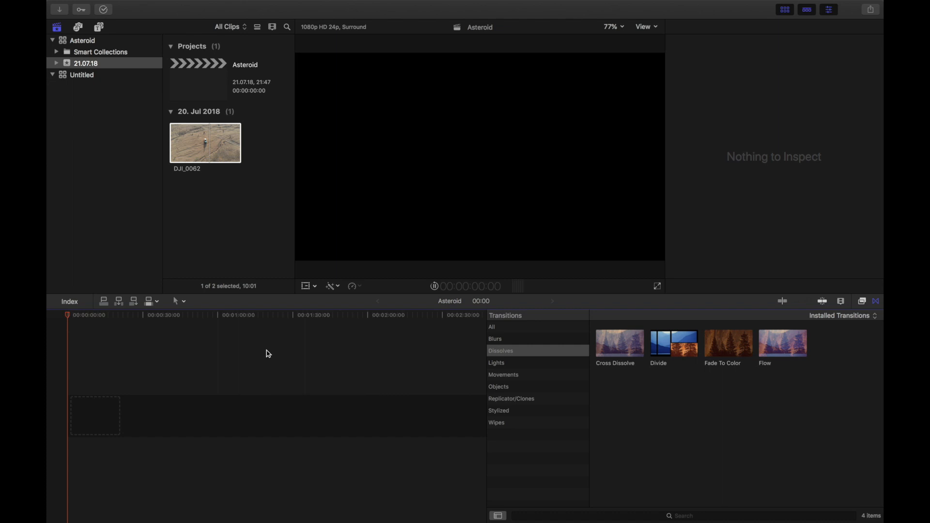
pyautogui.moveTo(274, 340)
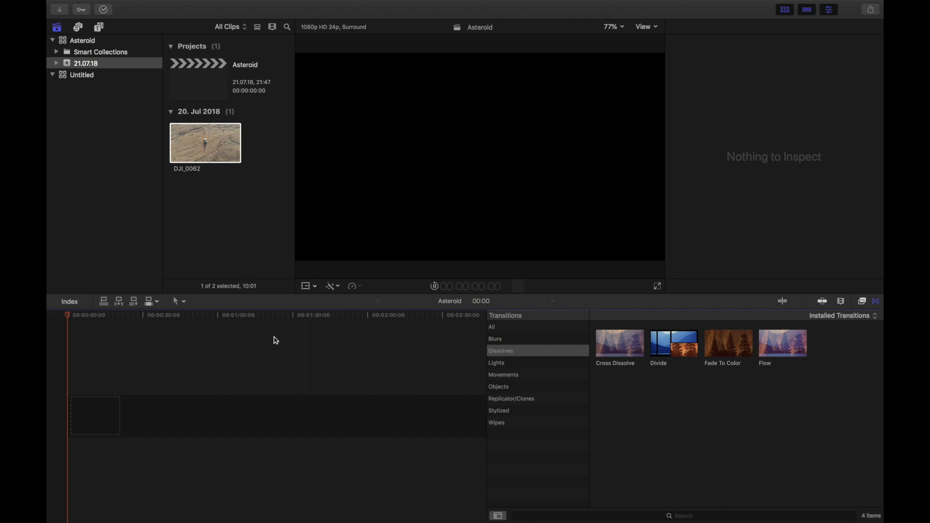
pyautogui.moveTo(191, 328)
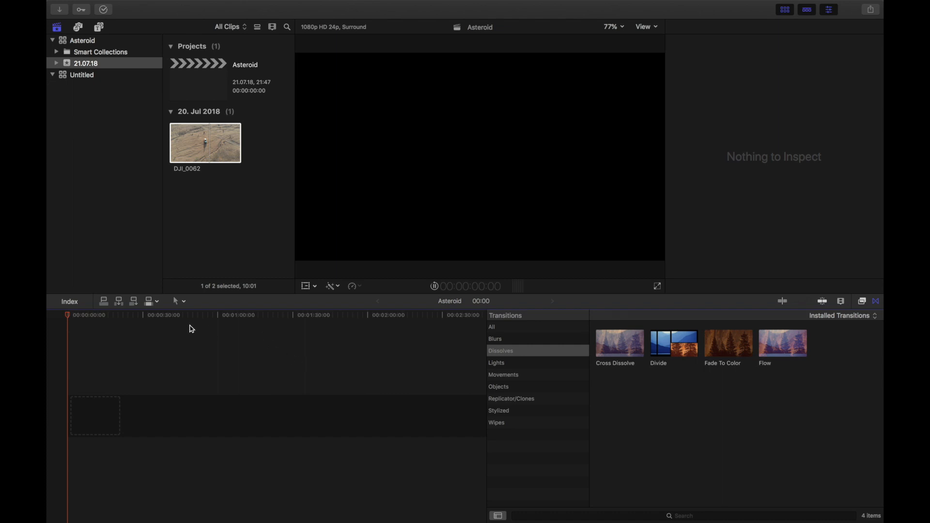
# Add the DJI_0062 drone clip to the Asteroid project timeline
pyautogui.click(205, 143)
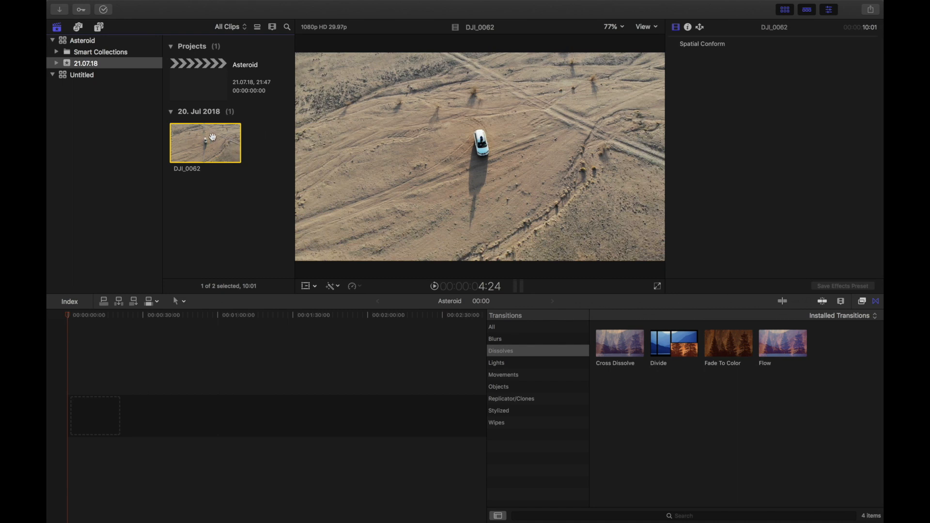
pyautogui.moveTo(204, 142); pyautogui.dragTo(80, 415)
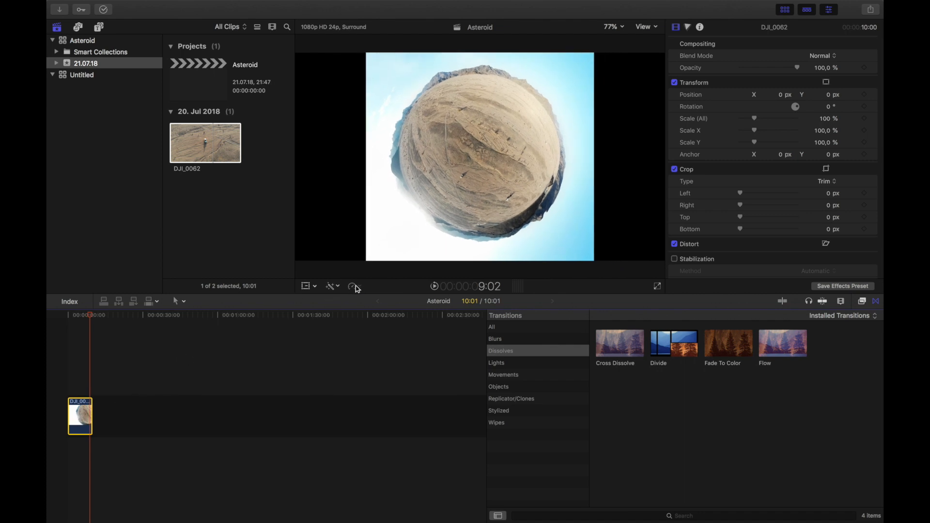
# Reverse the DJI_0062 clip with Reverse Clip from the Retime menu
pyautogui.click(351, 285)
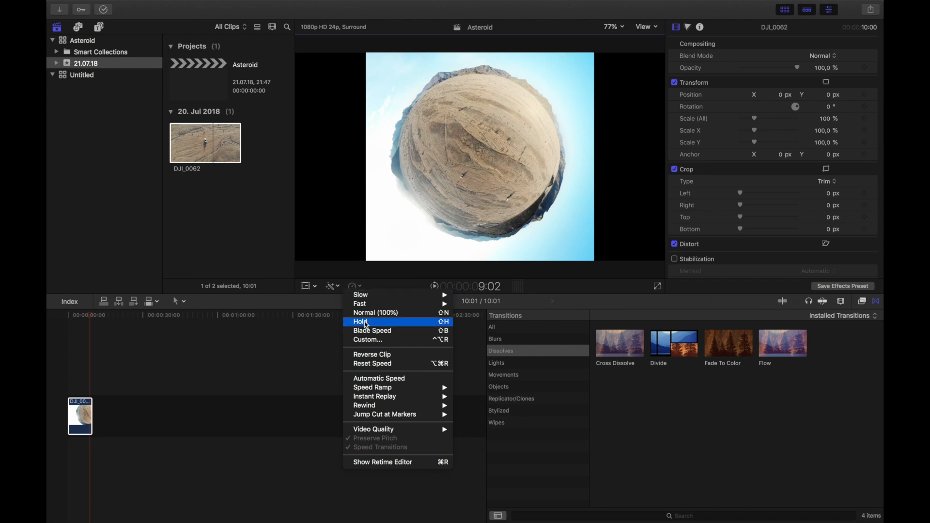
pyautogui.click(361, 322)
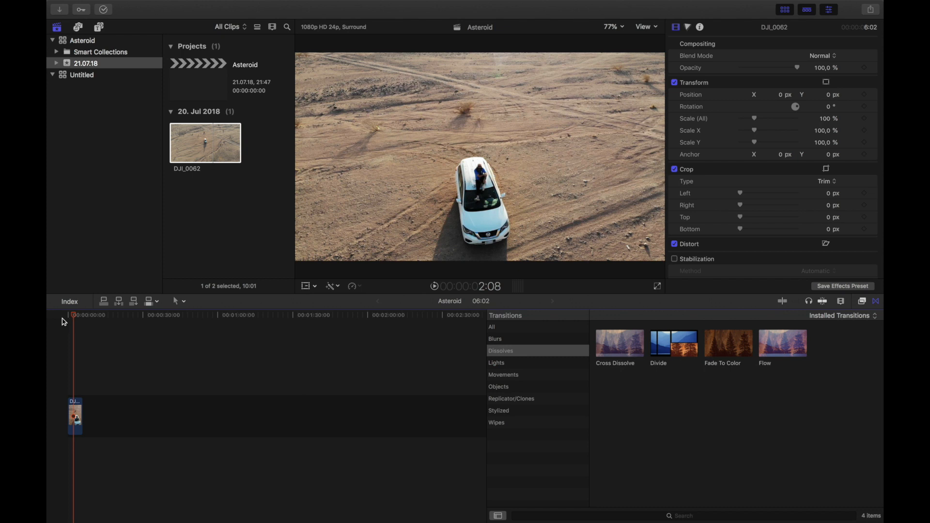
pyautogui.moveTo(55, 353)
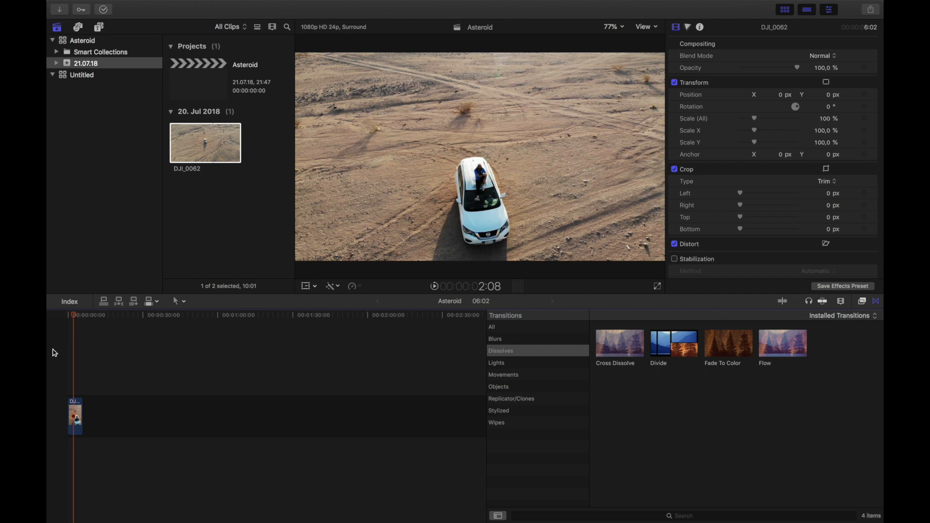